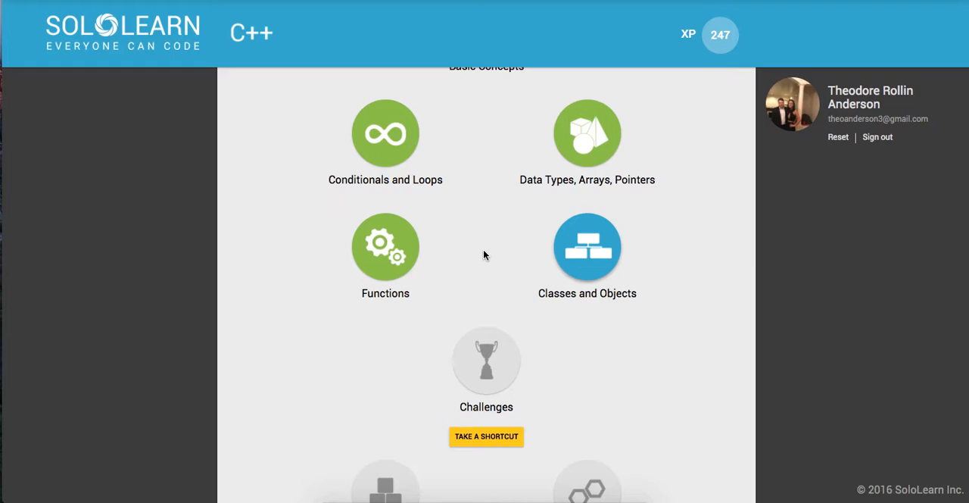
mouse_move(593, 312)
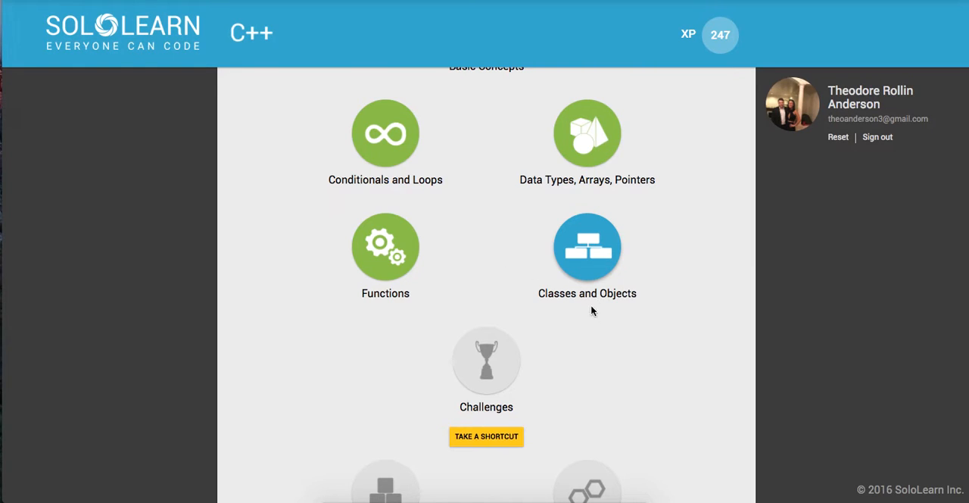
mouse_move(588, 270)
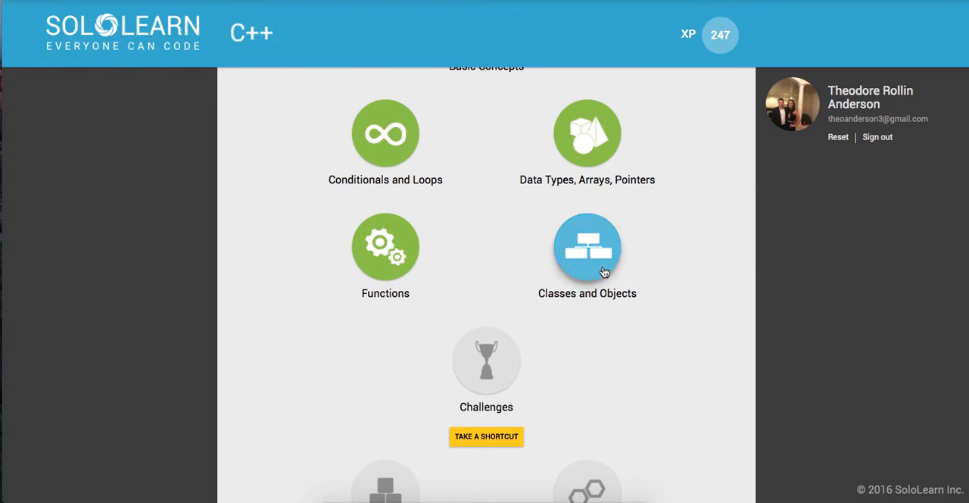
- Open Classes and Objects, read page 1, and answer question one with 'An identity'
left_click(588, 245)
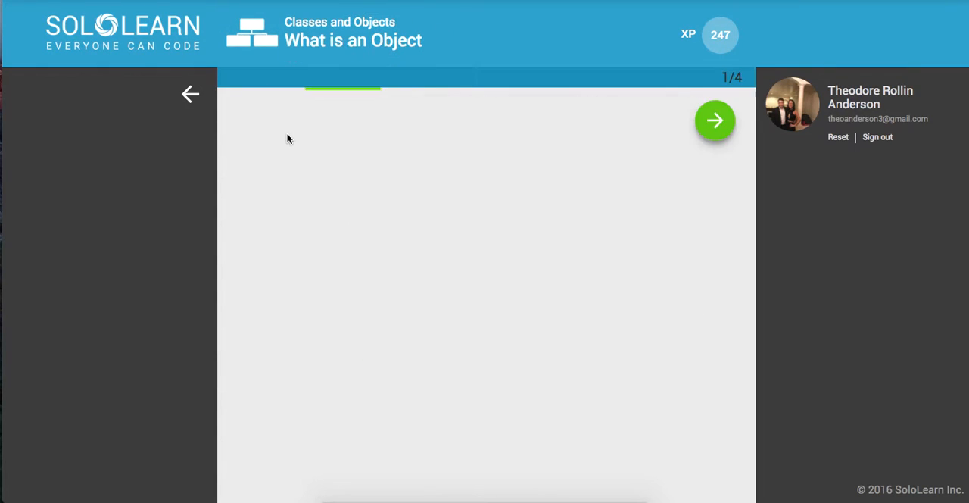
left_click(715, 121)
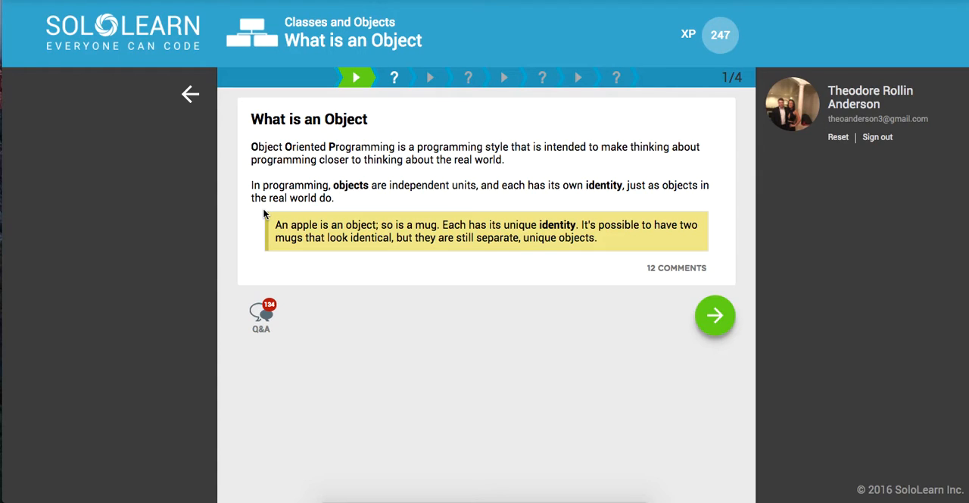
mouse_move(628, 321)
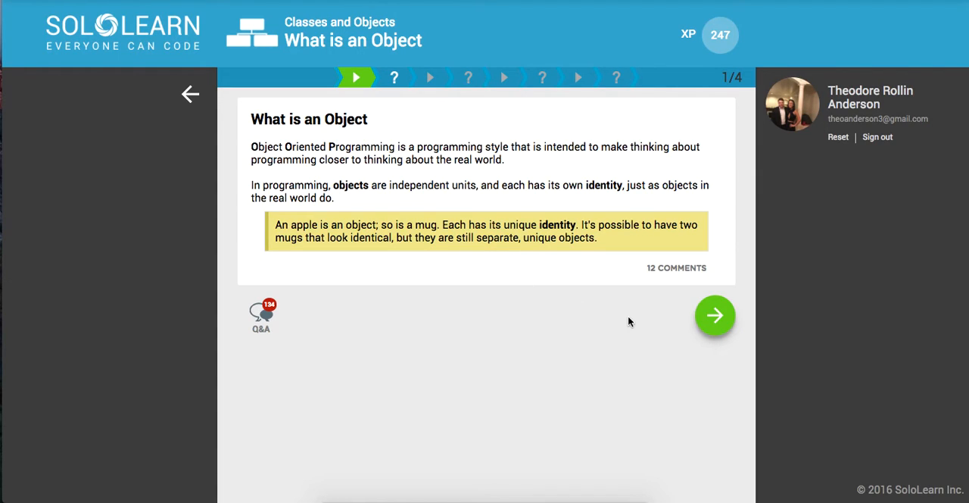
left_click(715, 315)
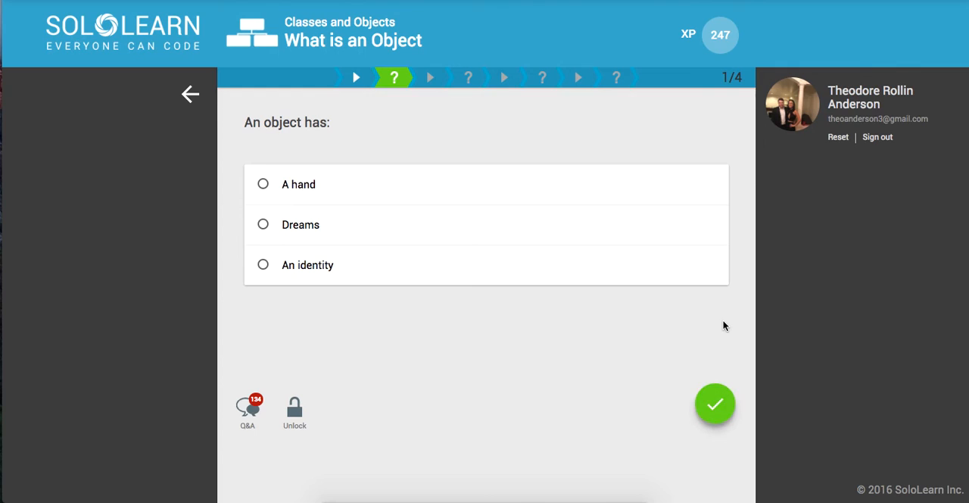
left_click(263, 263)
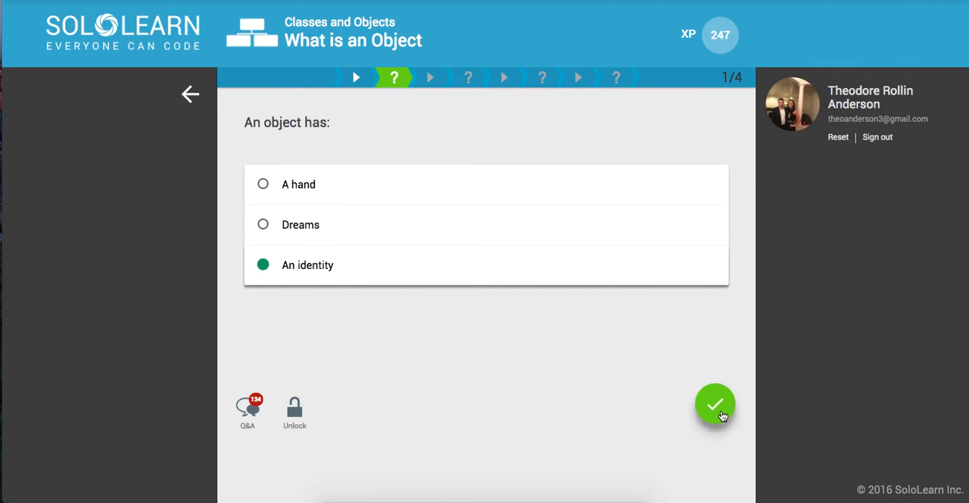
left_click(715, 403)
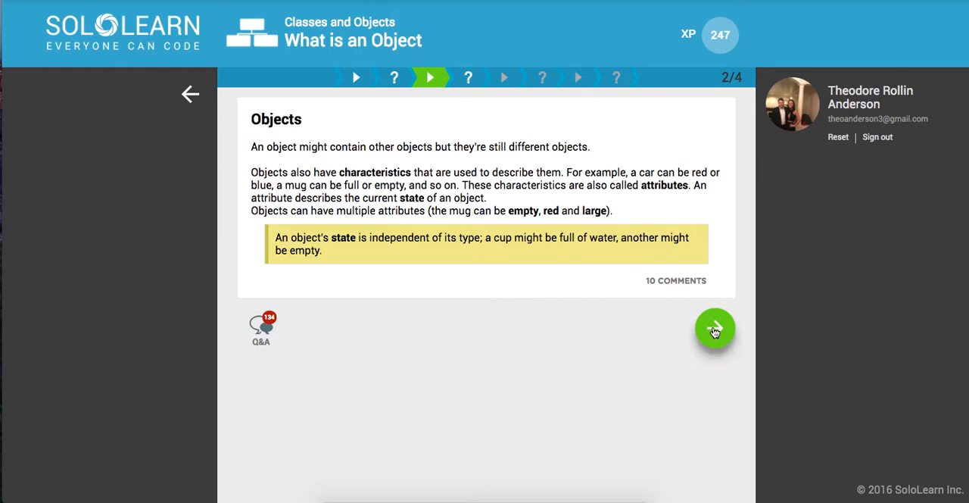
- Answer that an attribute describes 'The current state of an object' and continue to page 3
left_click(715, 328)
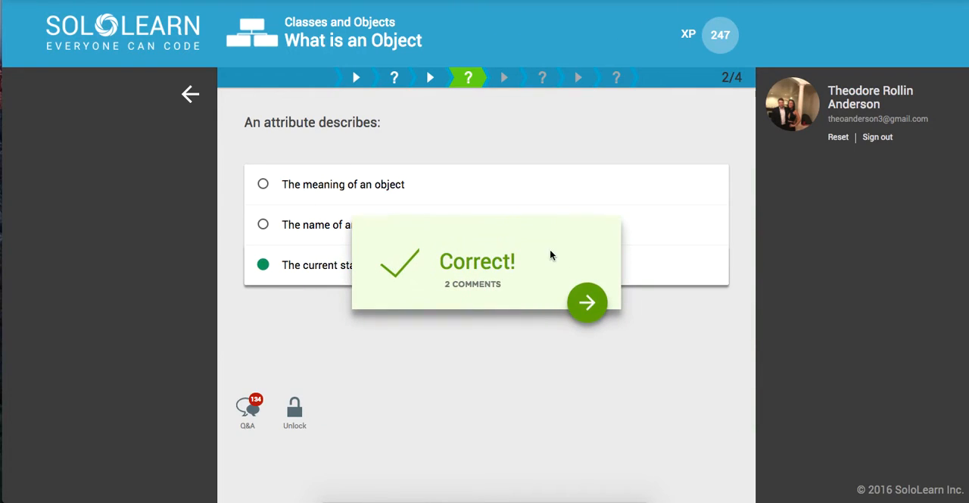
left_click(588, 303)
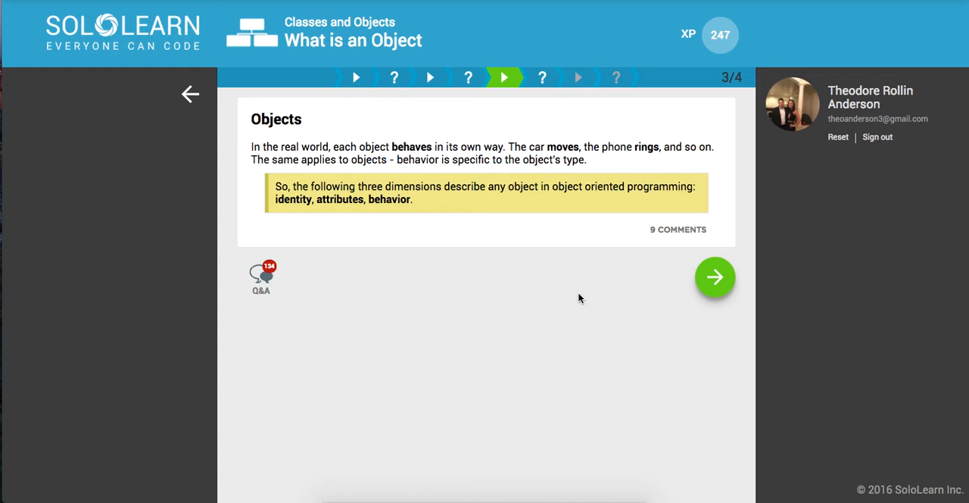
- Submit 'Identity, attributes, behavior' as the three things that describe an object
left_click(715, 276)
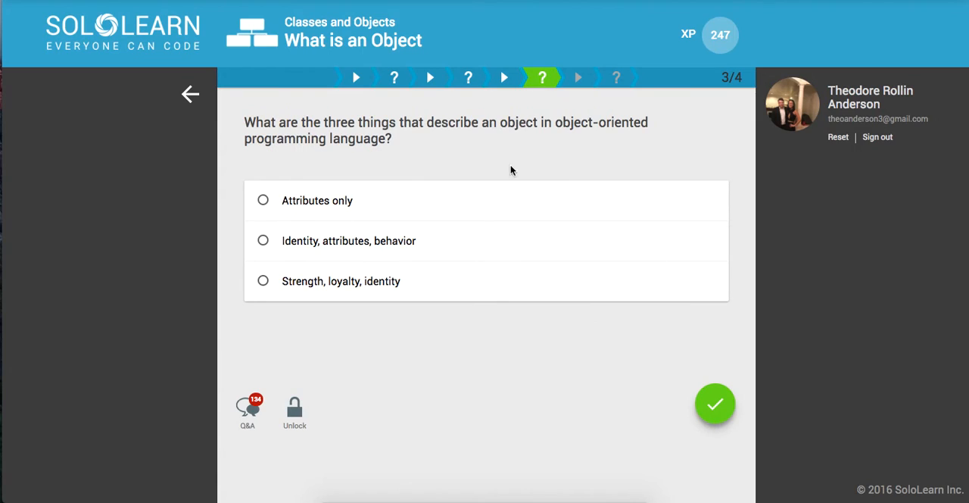
mouse_move(309, 175)
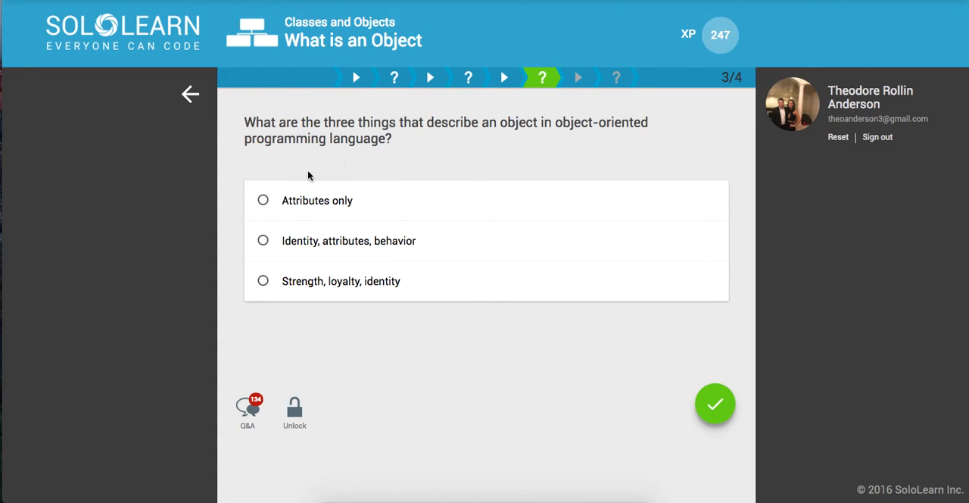
left_click(263, 239)
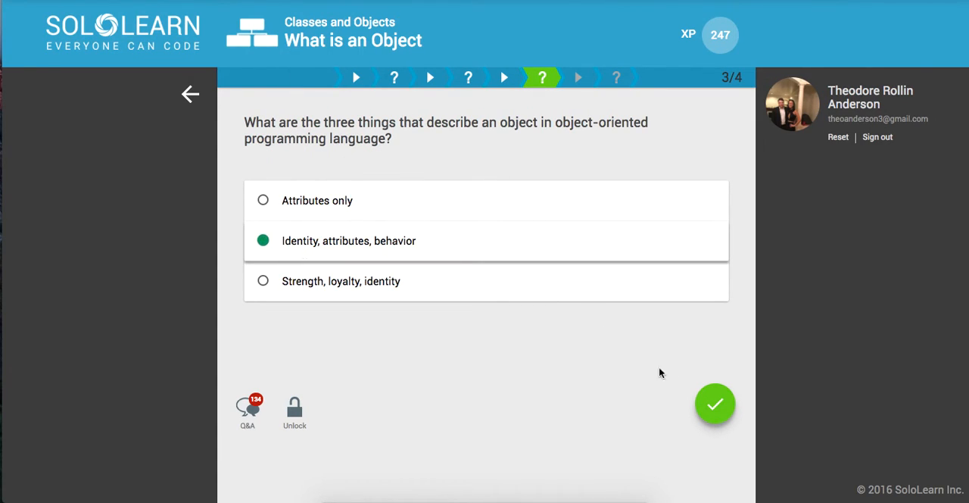
left_click(715, 403)
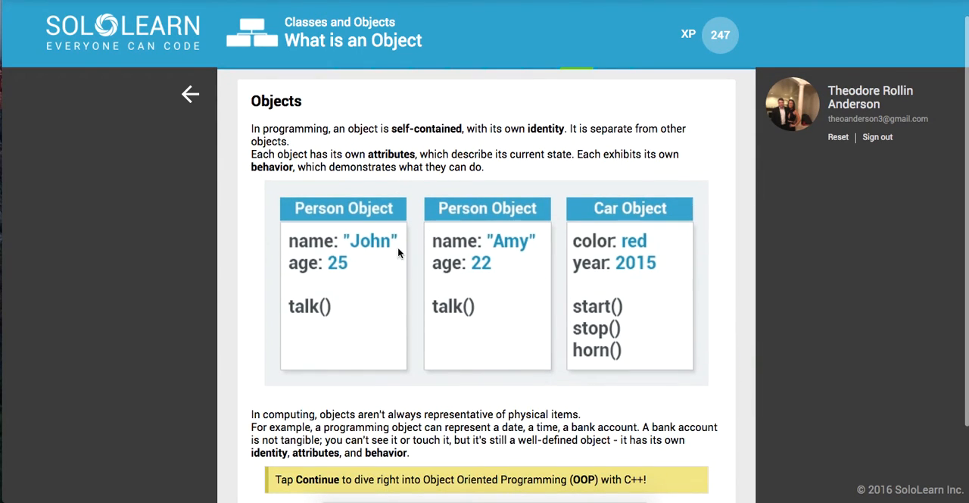
scroll("down", 3)
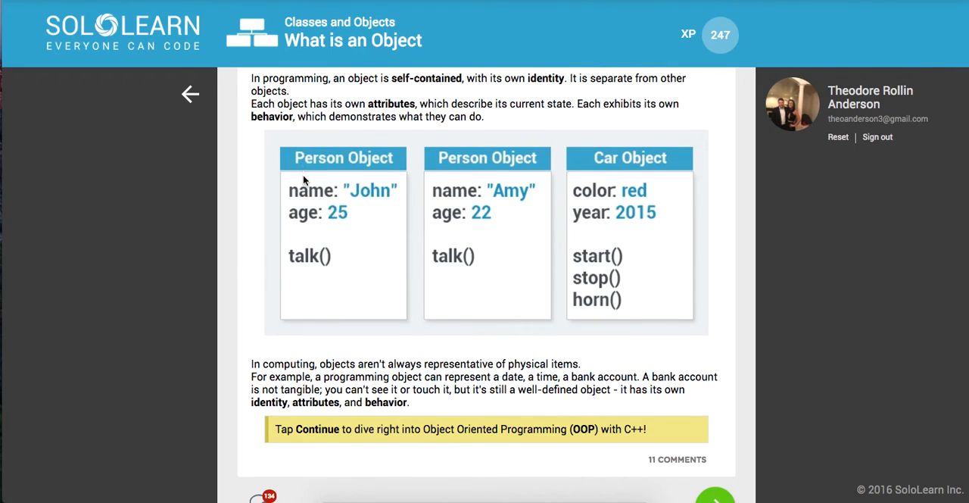
mouse_move(305, 200)
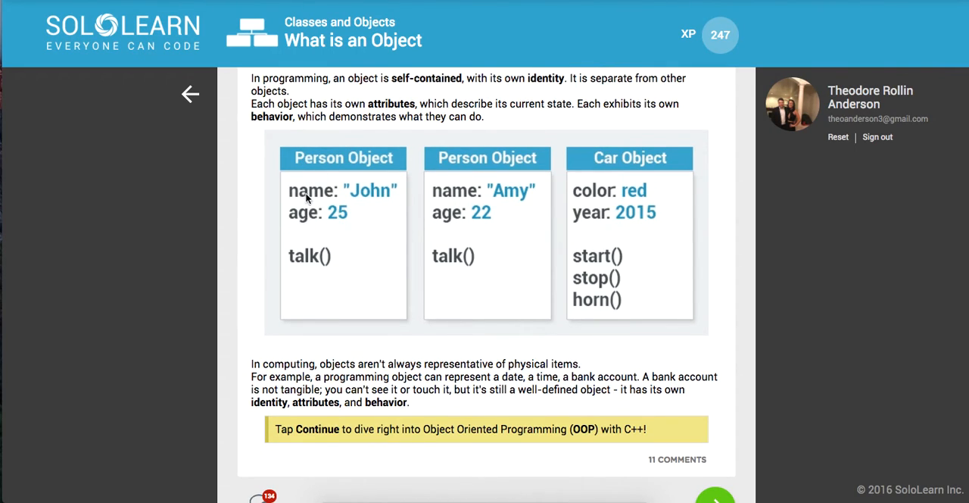
mouse_move(303, 218)
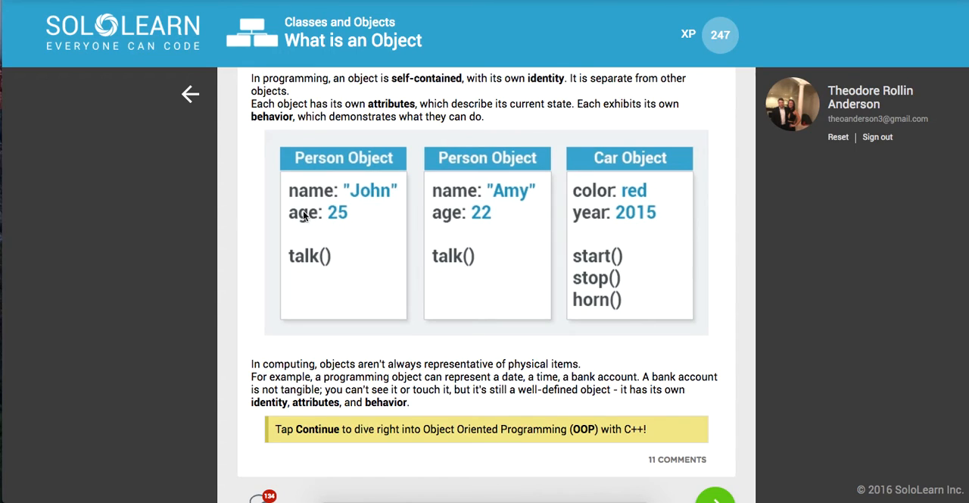
mouse_move(297, 264)
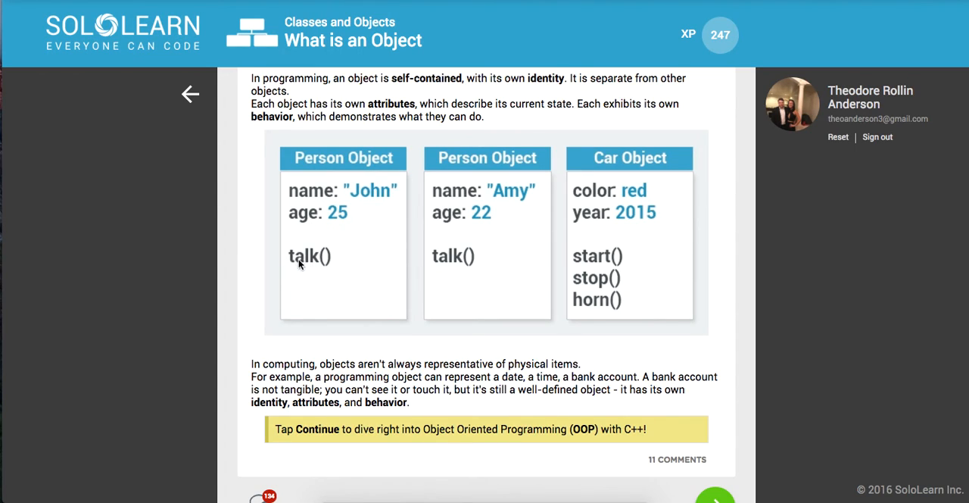
mouse_move(317, 242)
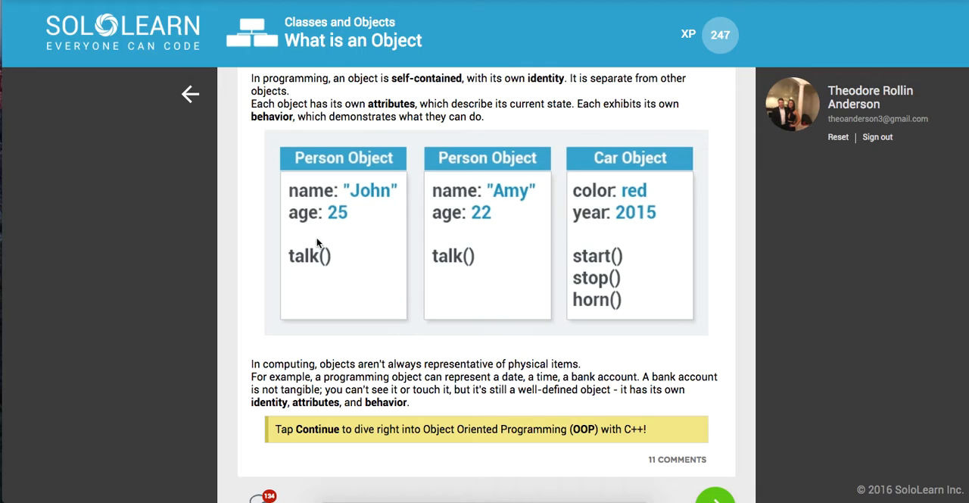
mouse_move(479, 212)
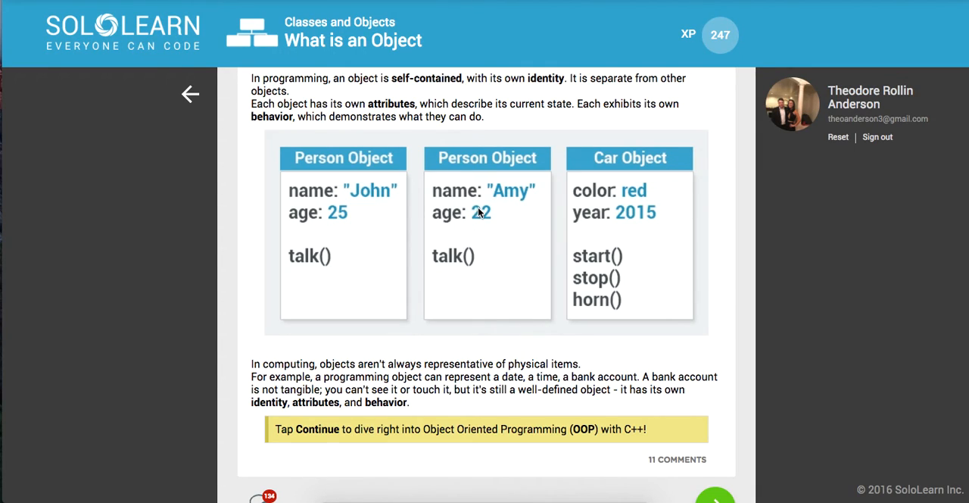
mouse_move(624, 233)
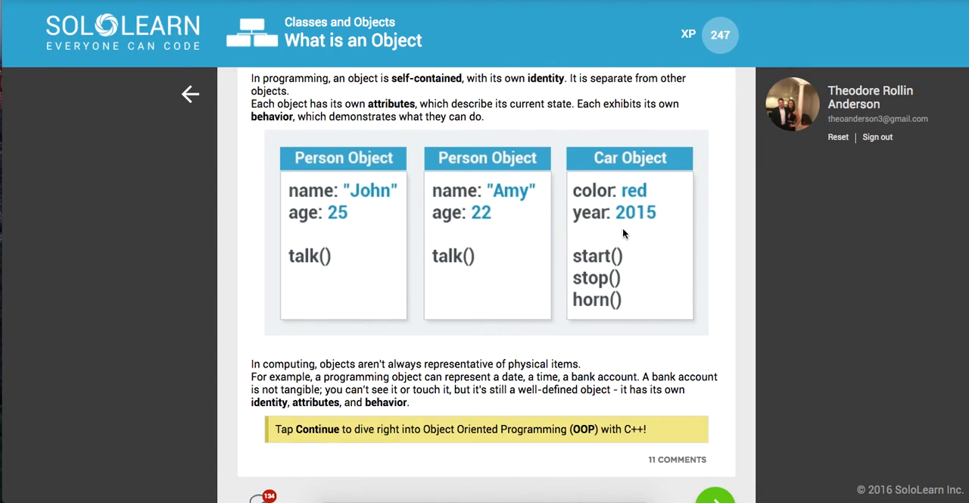
mouse_move(590, 197)
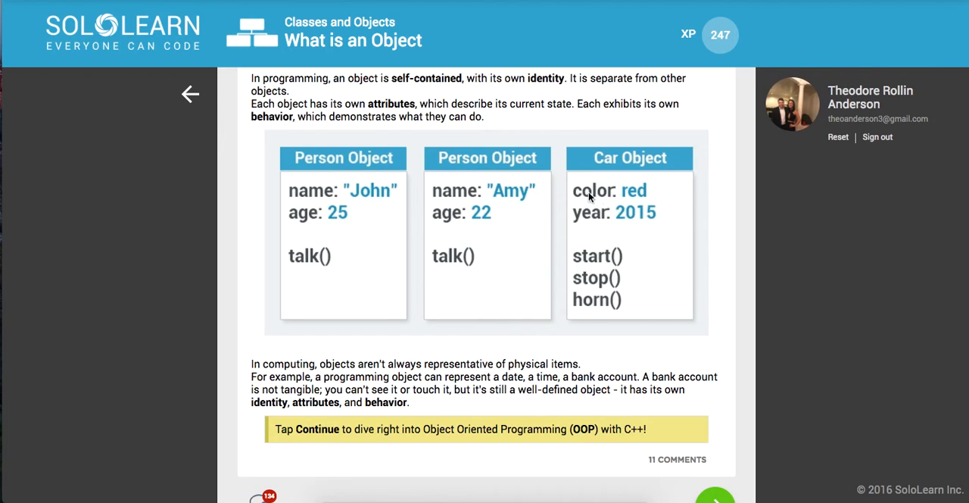
mouse_move(627, 224)
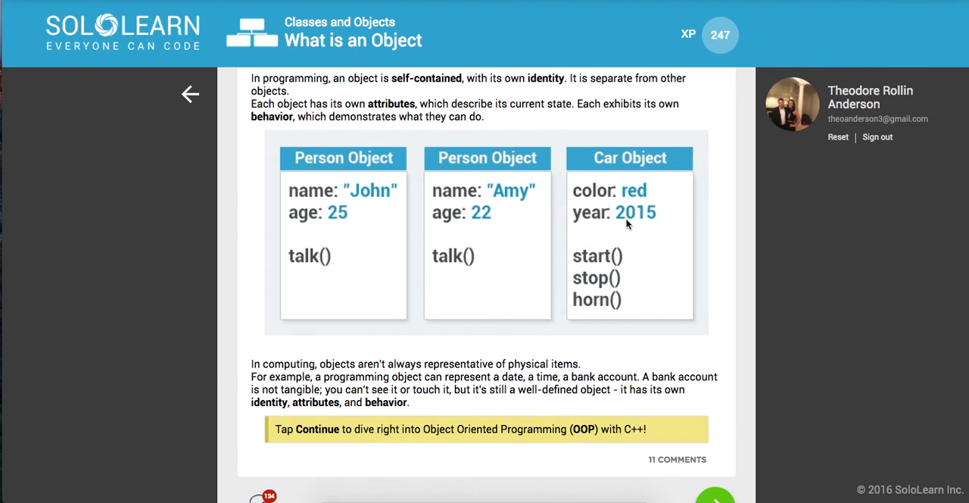
mouse_move(603, 305)
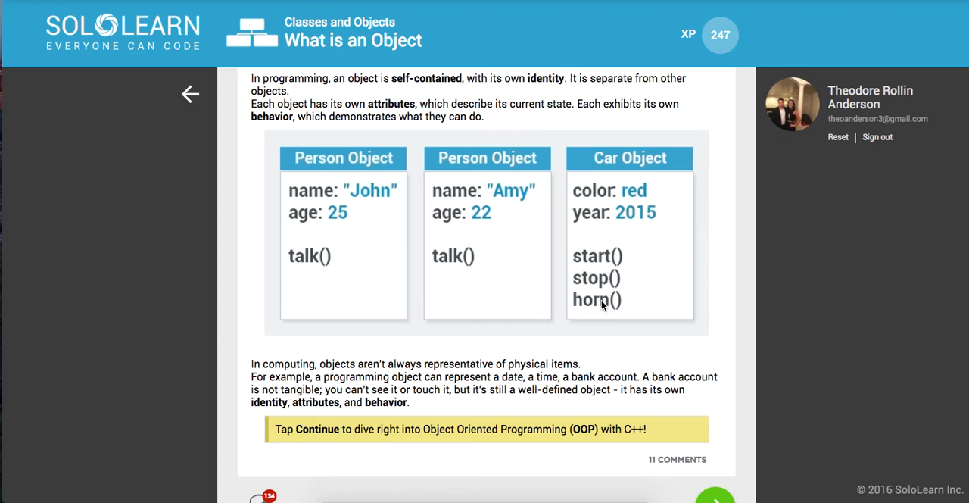
scroll("down", 3)
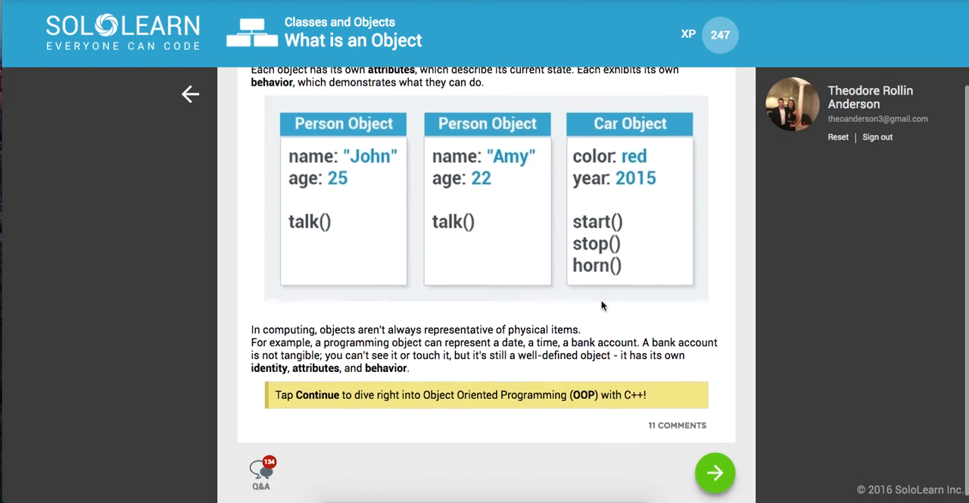
- Tick both 'not always visible' and 'not always physical' statements, finishing the lesson
left_click(715, 472)
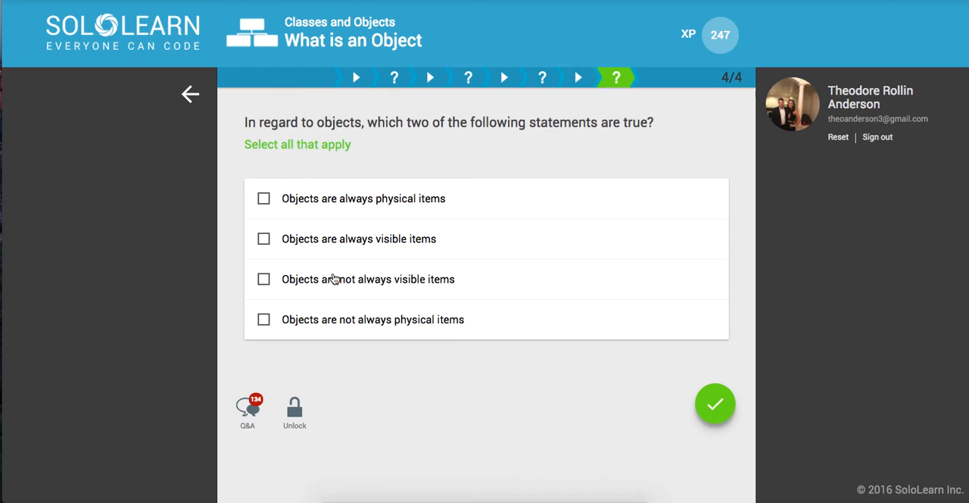
mouse_move(334, 336)
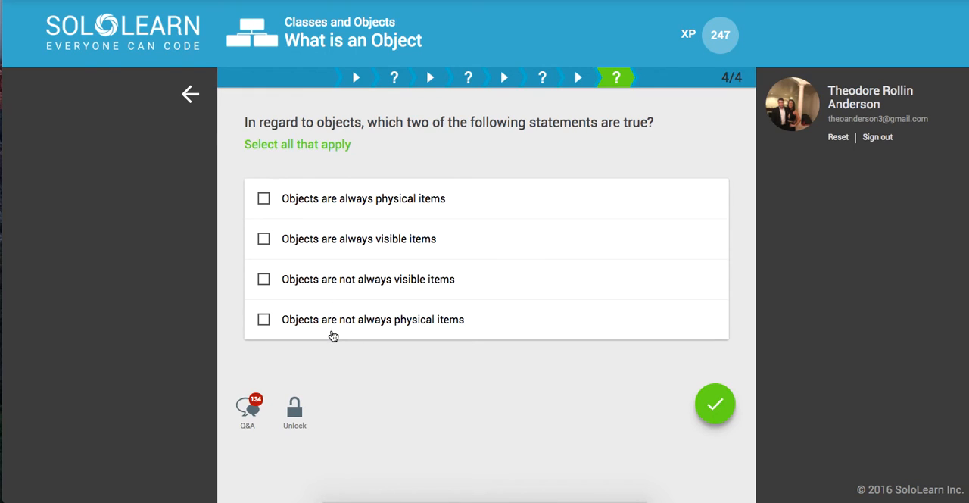
mouse_move(336, 329)
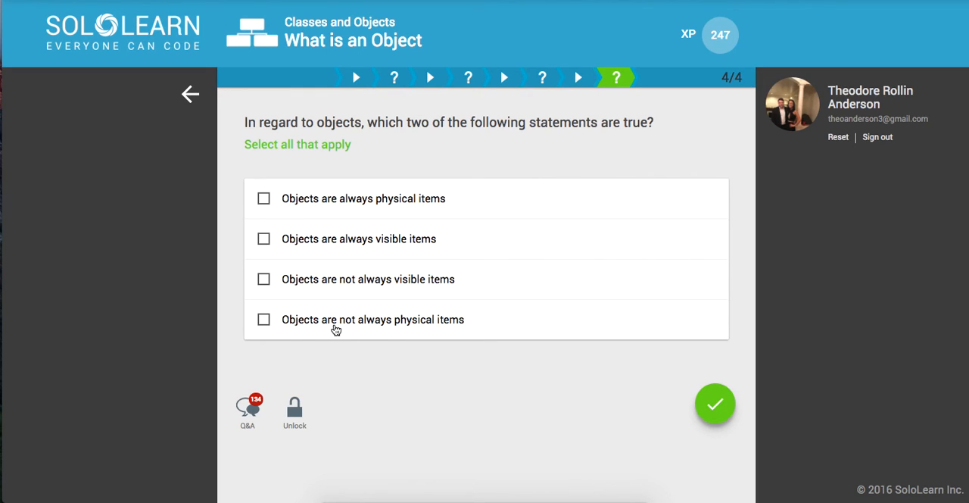
left_click(264, 319)
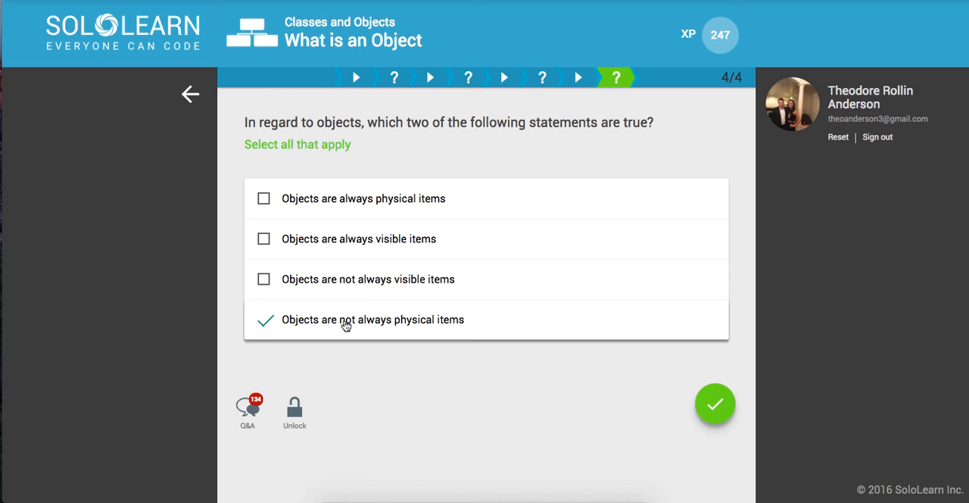
mouse_move(385, 291)
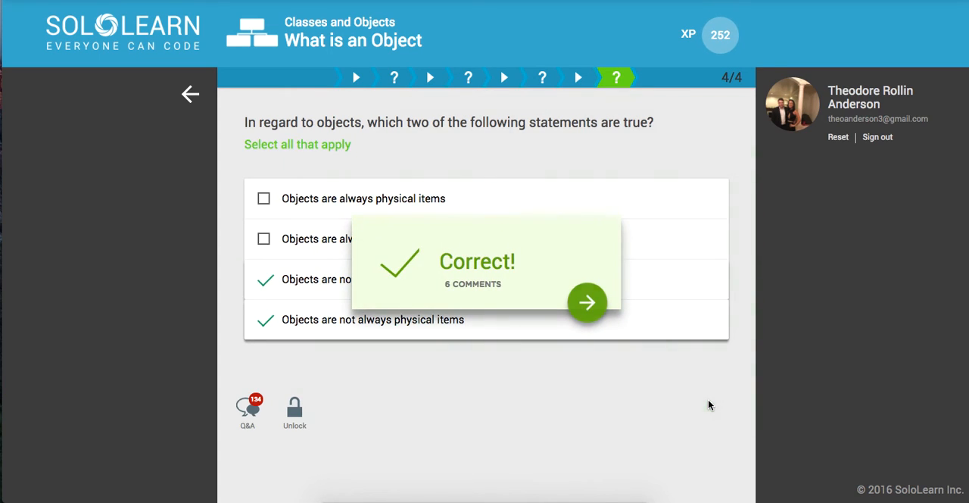
left_click(587, 303)
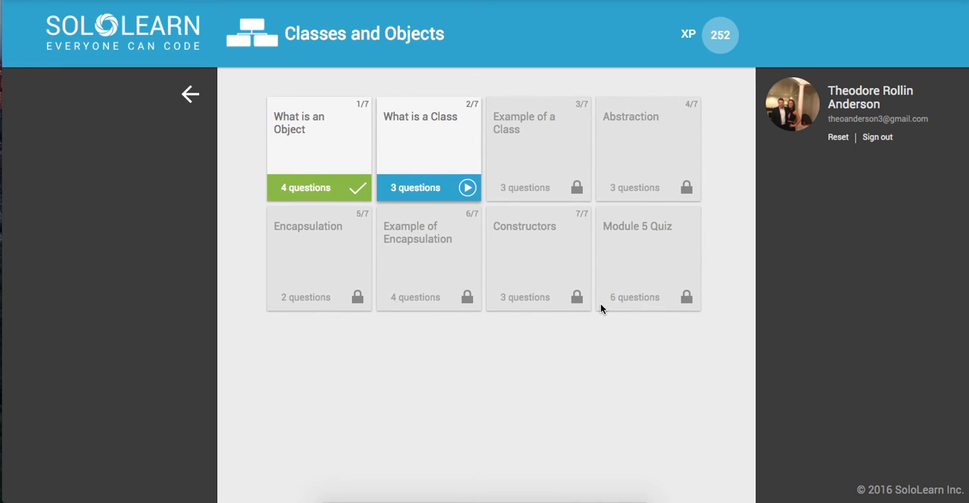